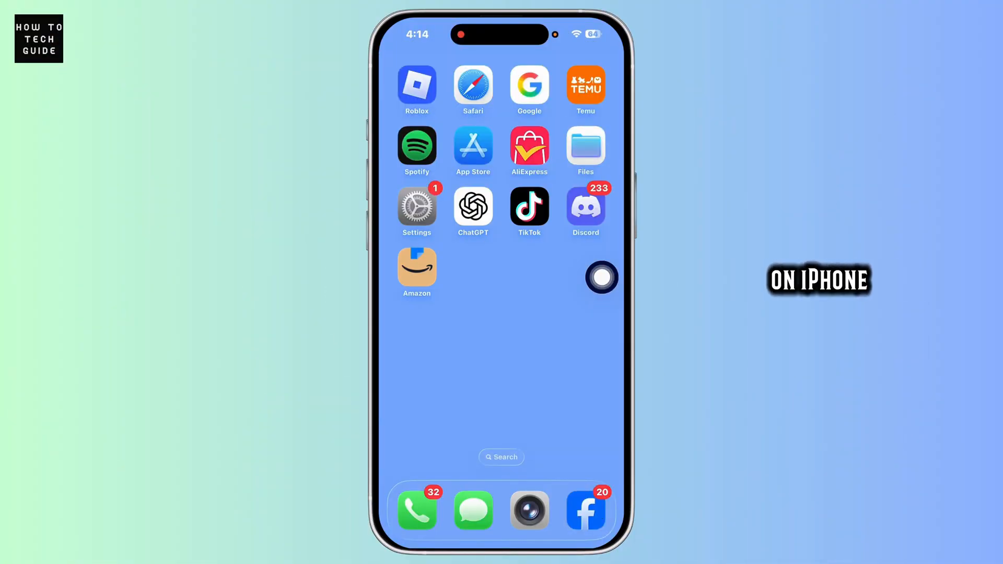
Step: View Battery Health in Settings, showing 100% maximum capacity and 108 cycles
{"action": "left_click", "coordinate": [417, 206]}
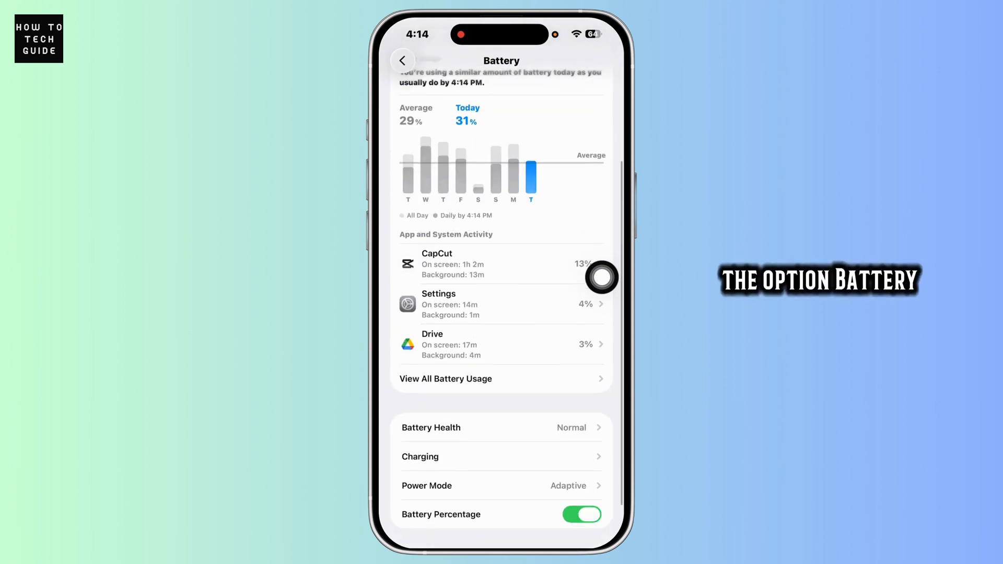
{"action": "left_click", "coordinate": [500, 427]}
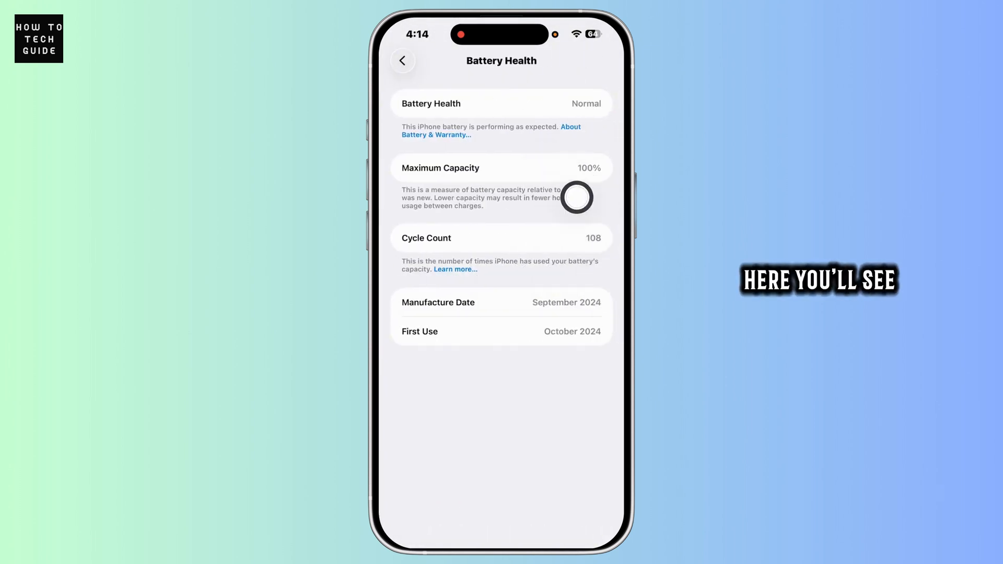
{"action": "mouse_move", "coordinate": [602, 207]}
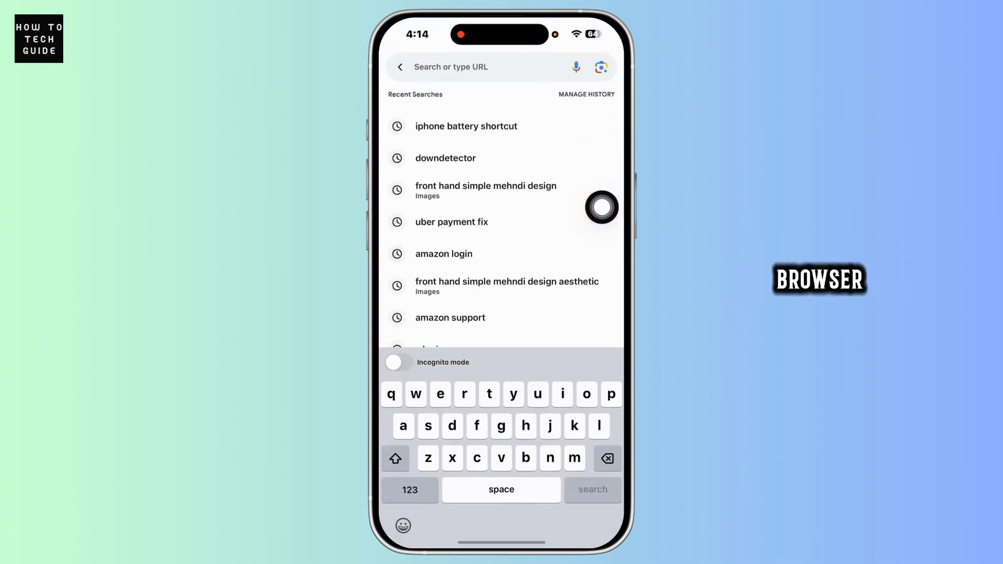
Step: Reach the Payette Forward cycle-count article and follow its Battery Stats Shortcut link
{"action": "left_click", "coordinate": [466, 126]}
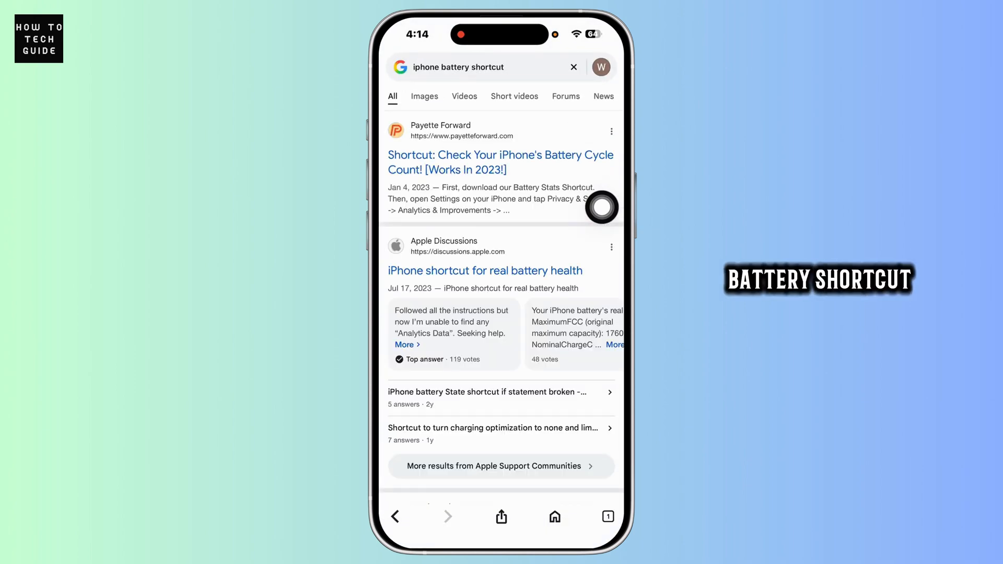
{"action": "left_click", "coordinate": [491, 162]}
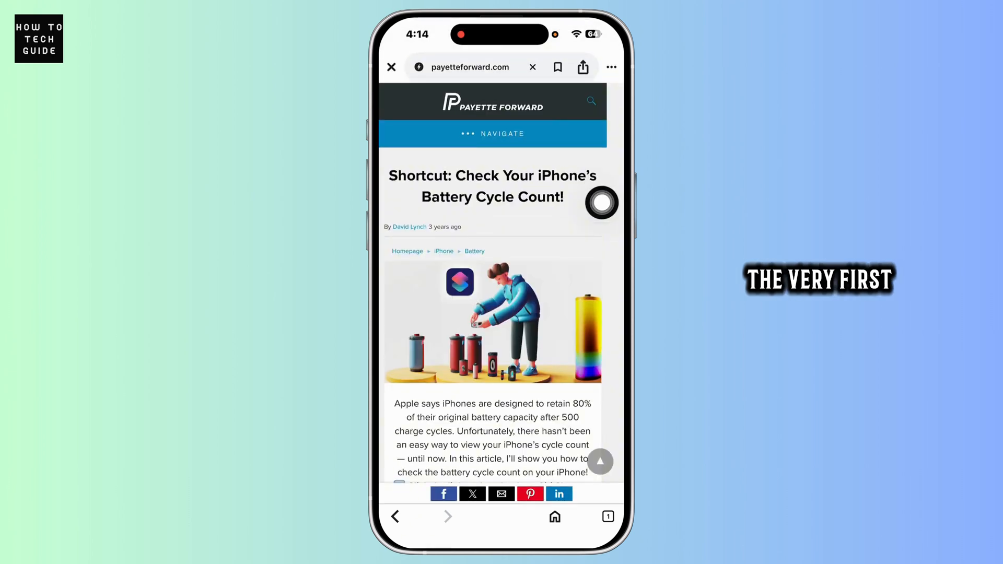
{"action": "scroll", "scroll_direction": "down", "scroll_amount": 3}
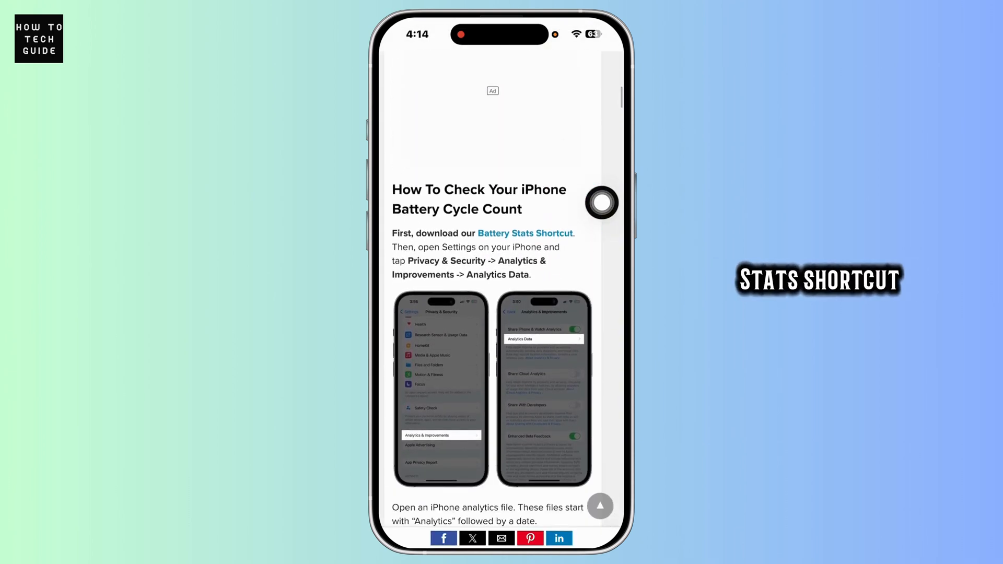
{"action": "left_click", "coordinate": [524, 233]}
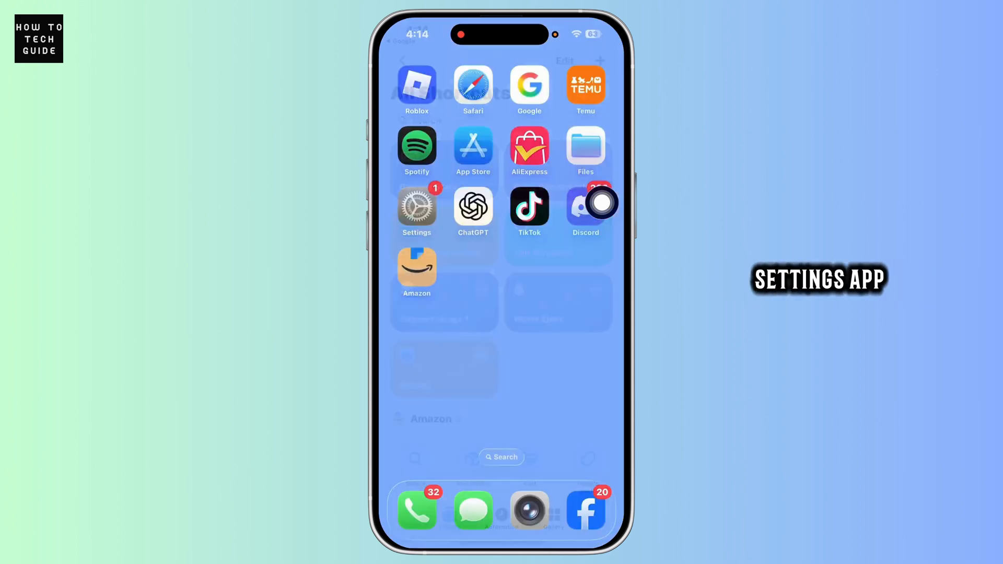
Step: Navigate Settings to Privacy & Security › Analytics & Improvements › Analytics Data
{"action": "left_click", "coordinate": [417, 206]}
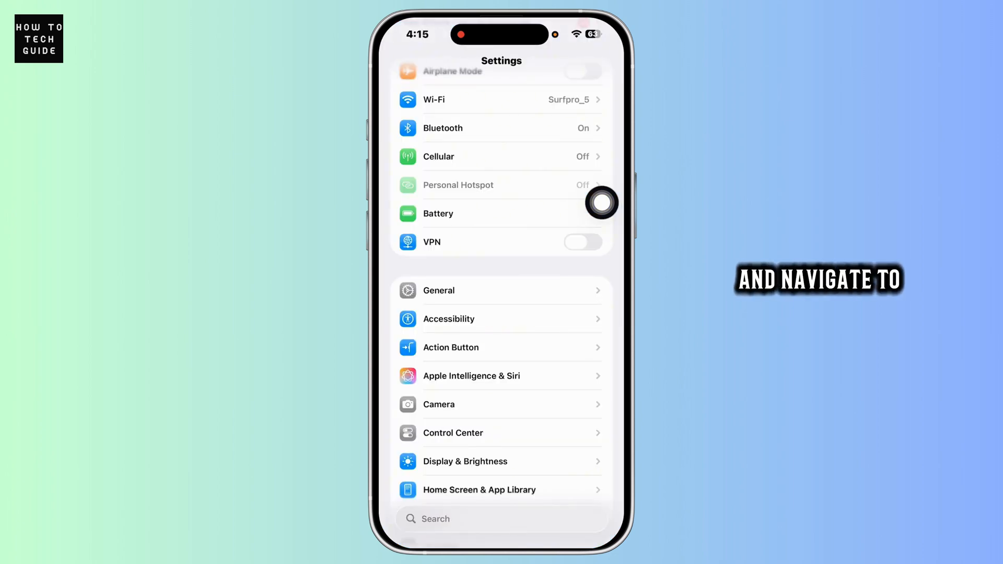
{"action": "scroll", "scroll_direction": "down", "scroll_amount": 3}
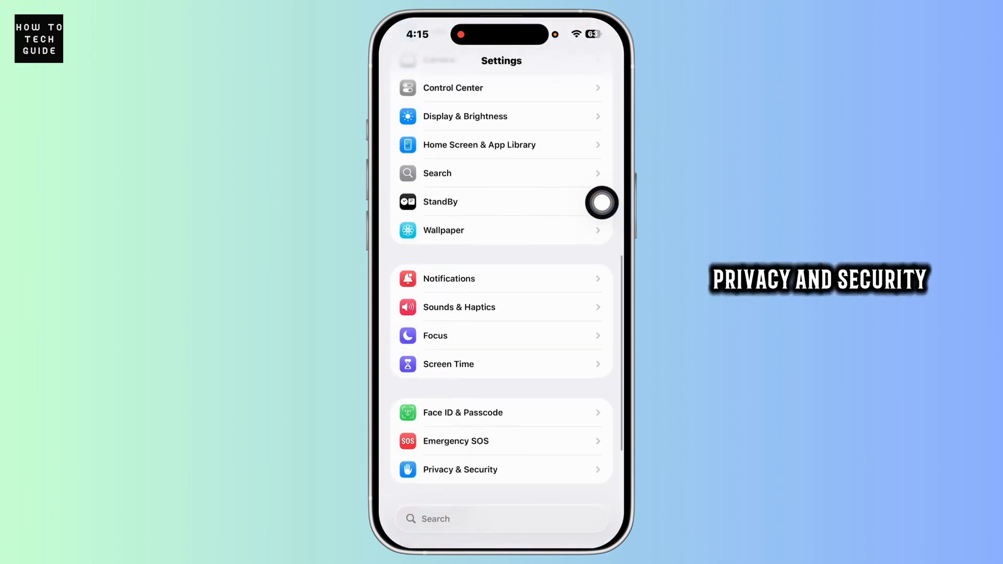
{"action": "left_click", "coordinate": [460, 470]}
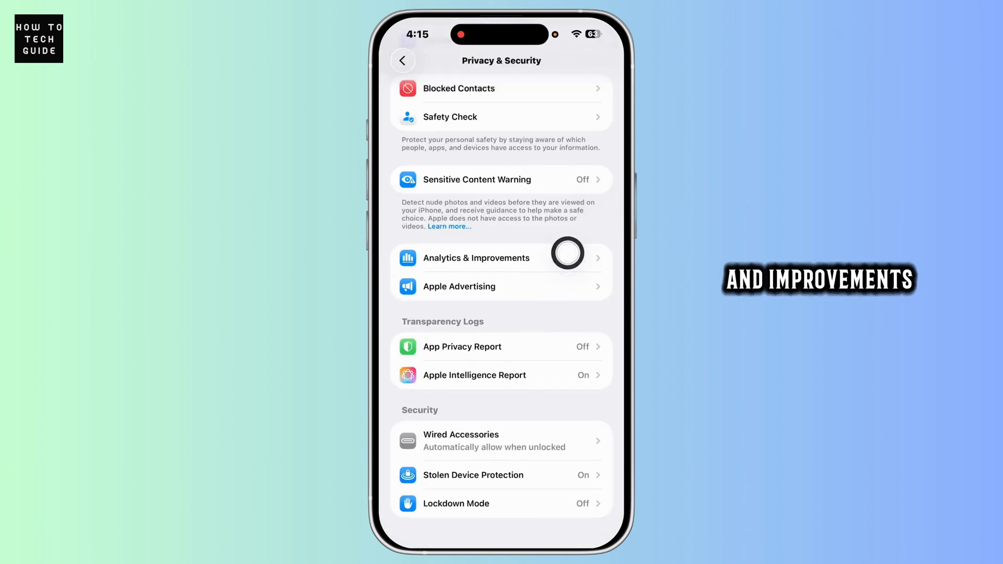
{"action": "left_click", "coordinate": [476, 258]}
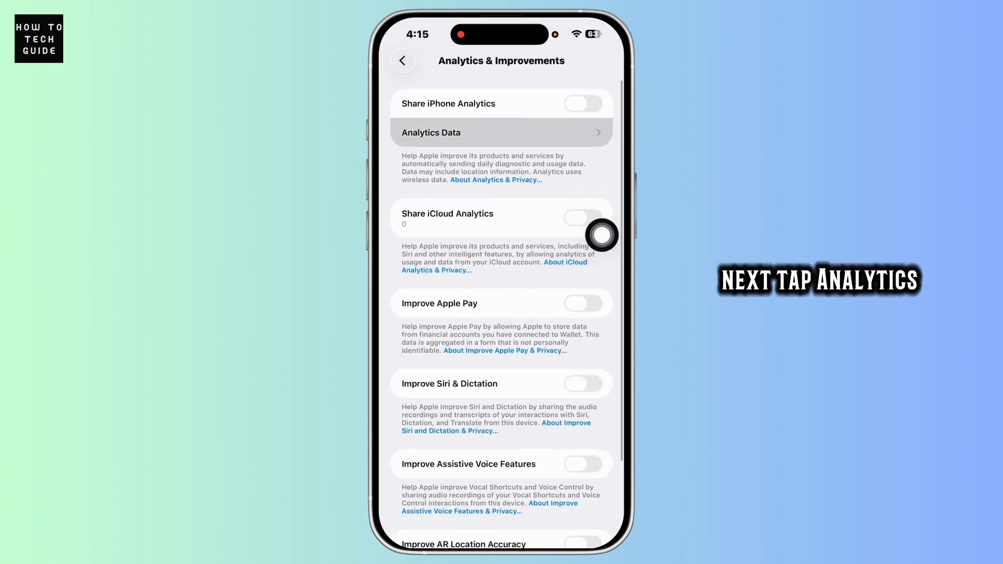
{"action": "left_click", "coordinate": [501, 132]}
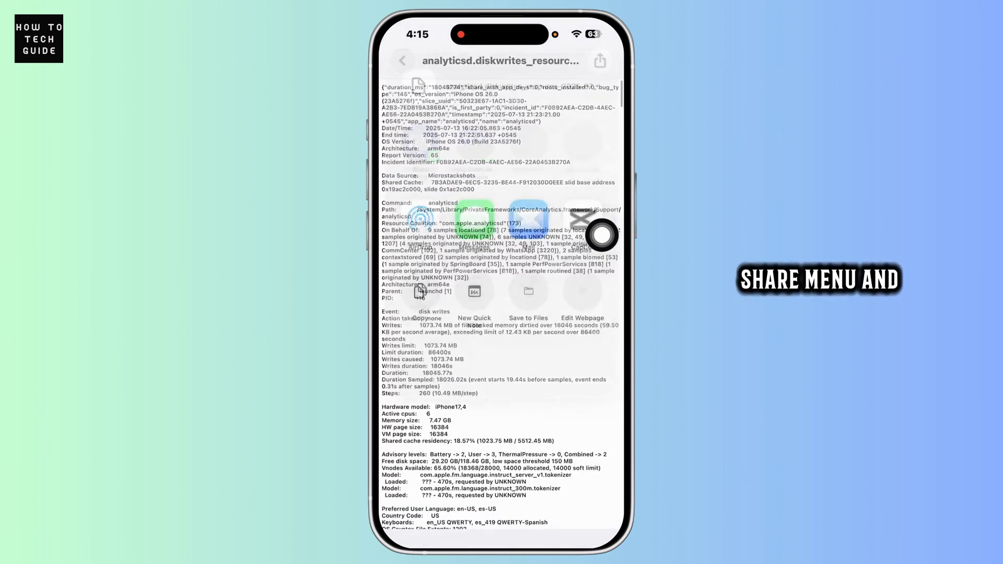
Step: Share the analyticsd file and expand the full list of share destinations
{"action": "left_click", "coordinate": [598, 61]}
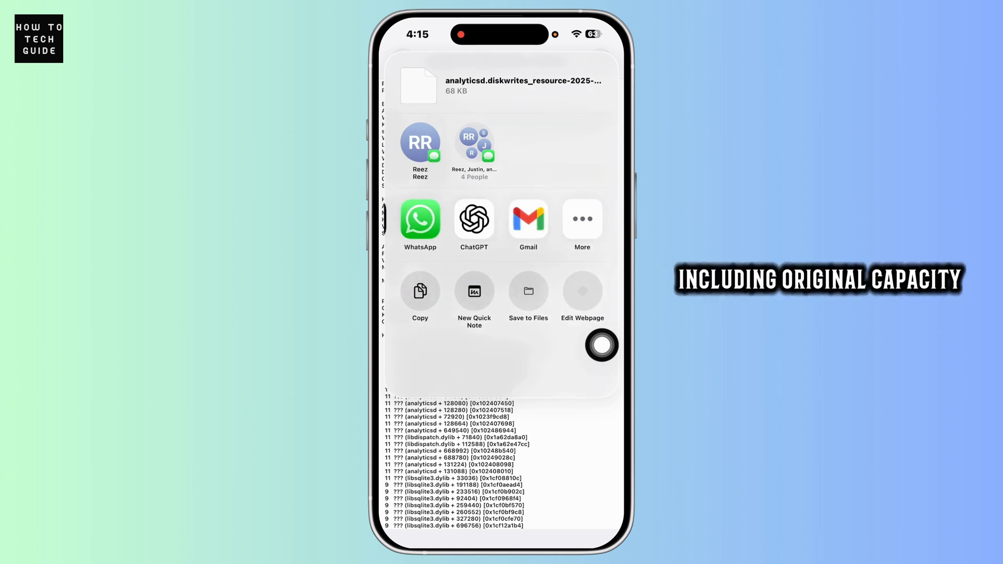
{"action": "left_click", "coordinate": [582, 219]}
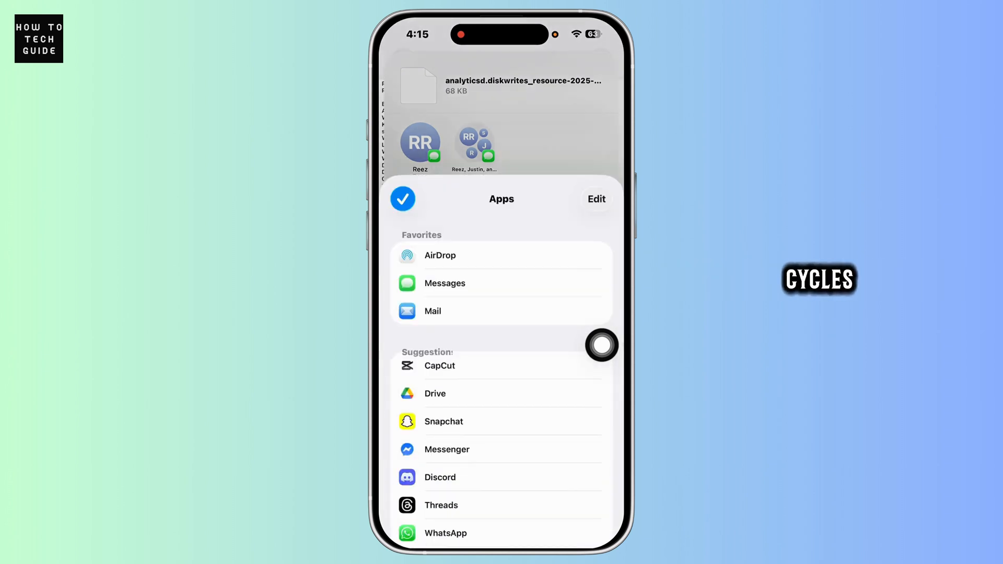